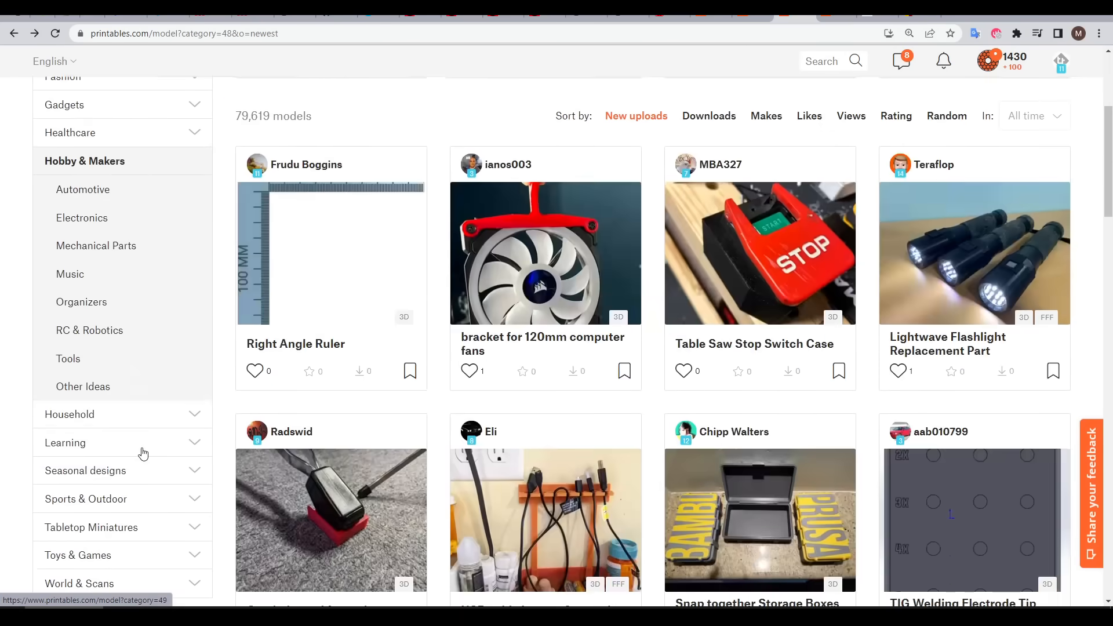
Browse the Tools listing under Hobby & Makers and scroll through its models.
click(69, 358)
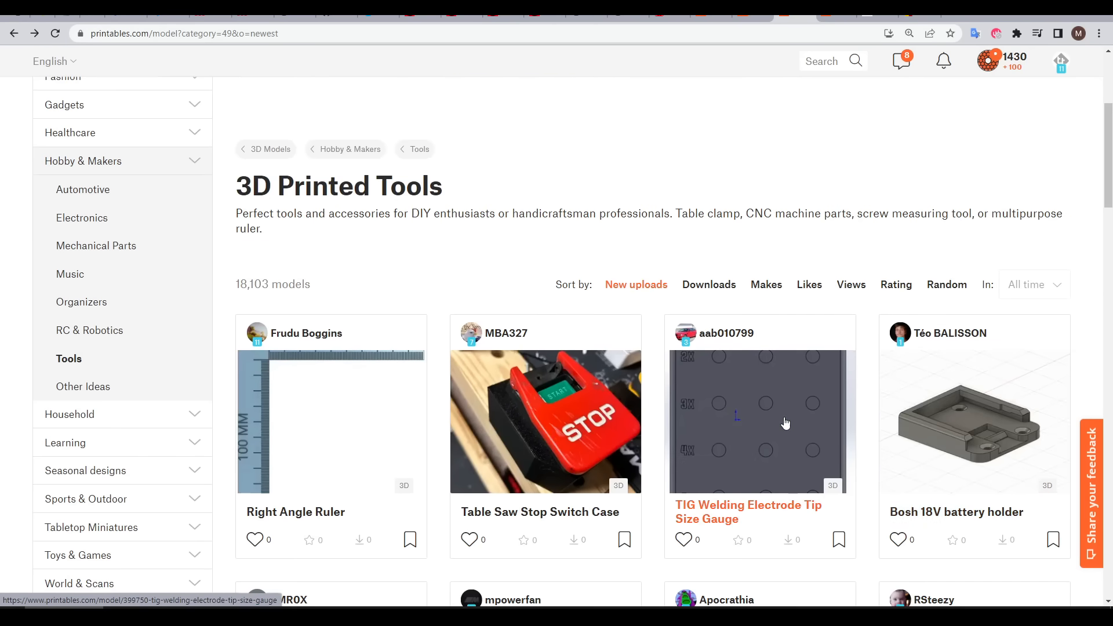
scroll(down, 3)
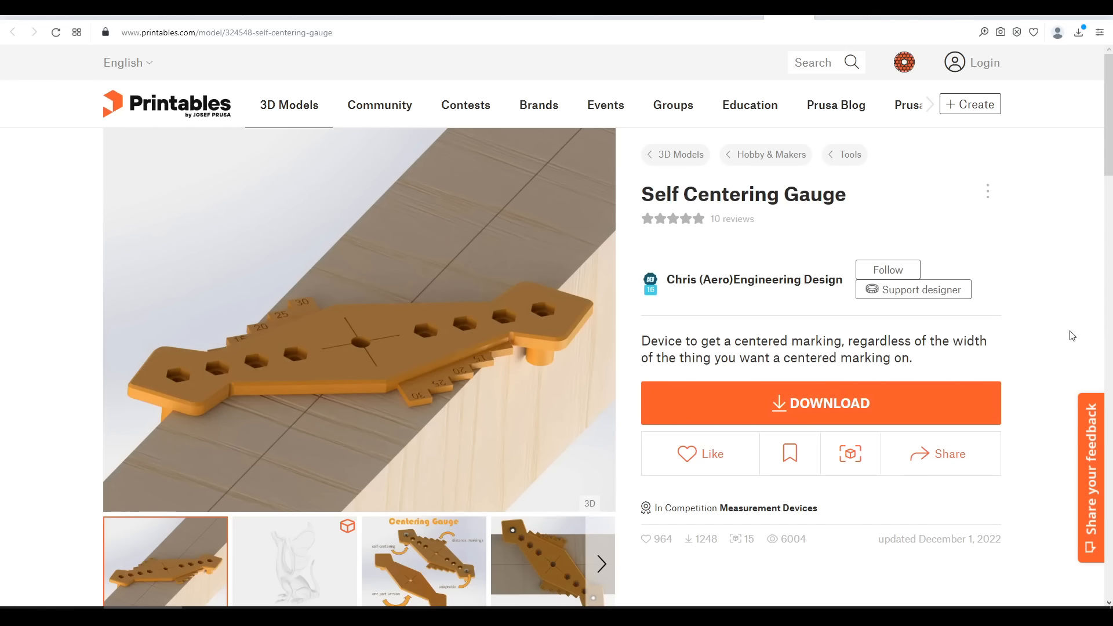
mouse_move(614, 430)
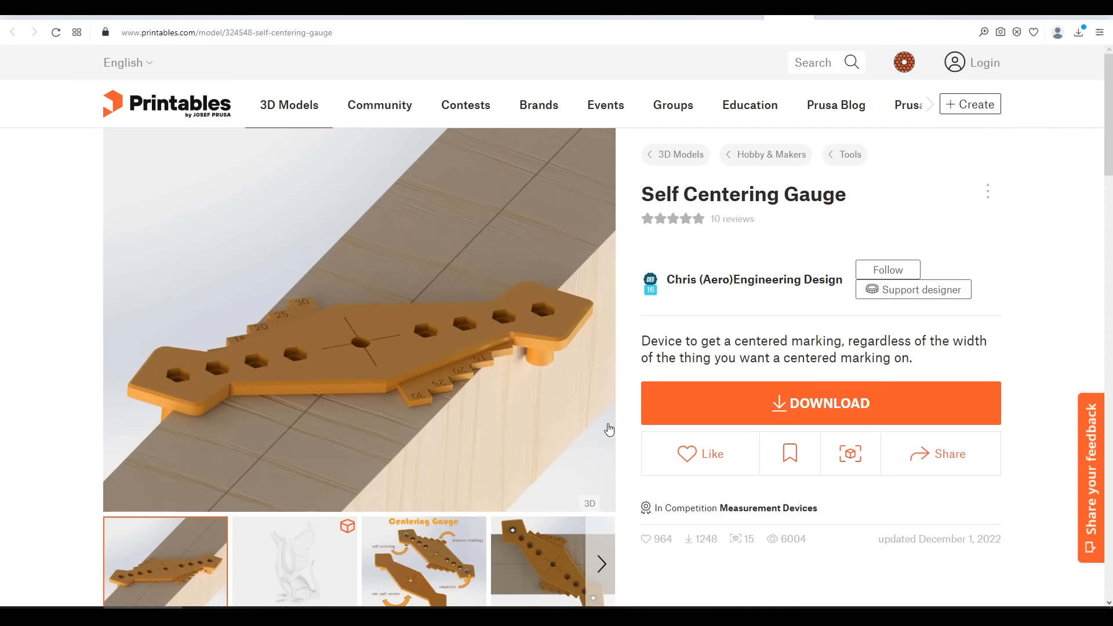
Open the Self Centering Gauge model from the Tools listing.
click(323, 596)
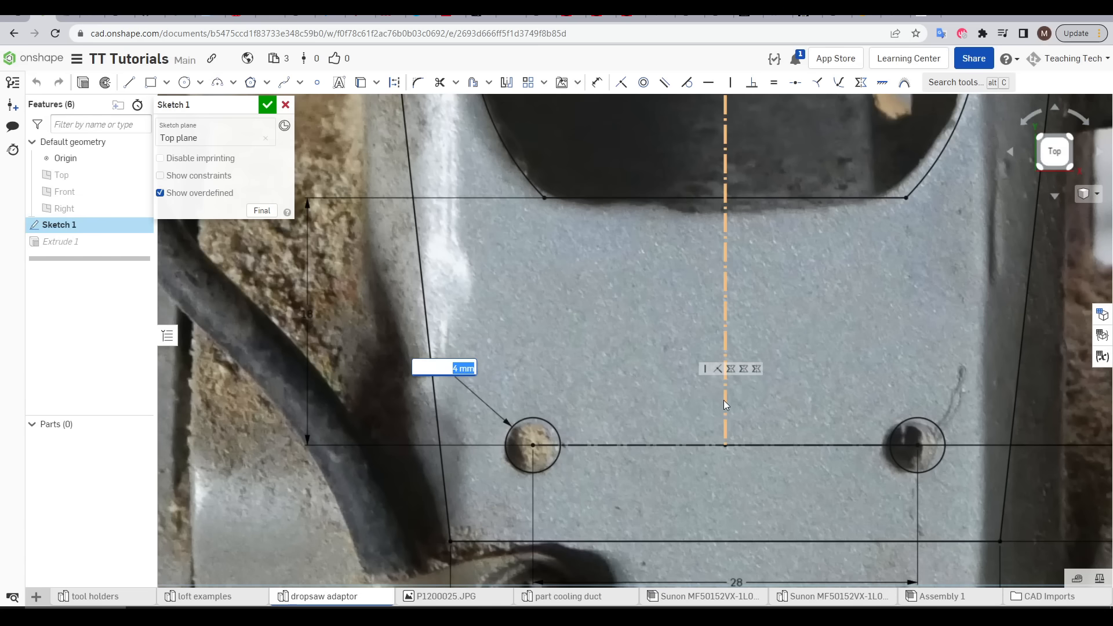
Set the hole circle dimension in Sketch 1 to 4 mm.
text(4)
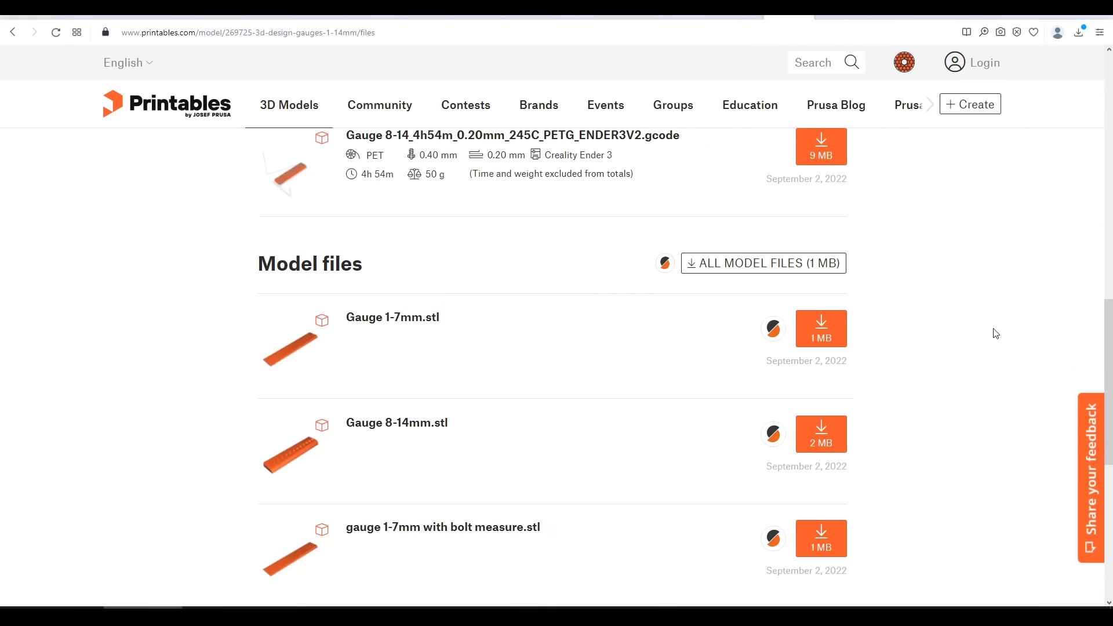
mouse_move(762, 387)
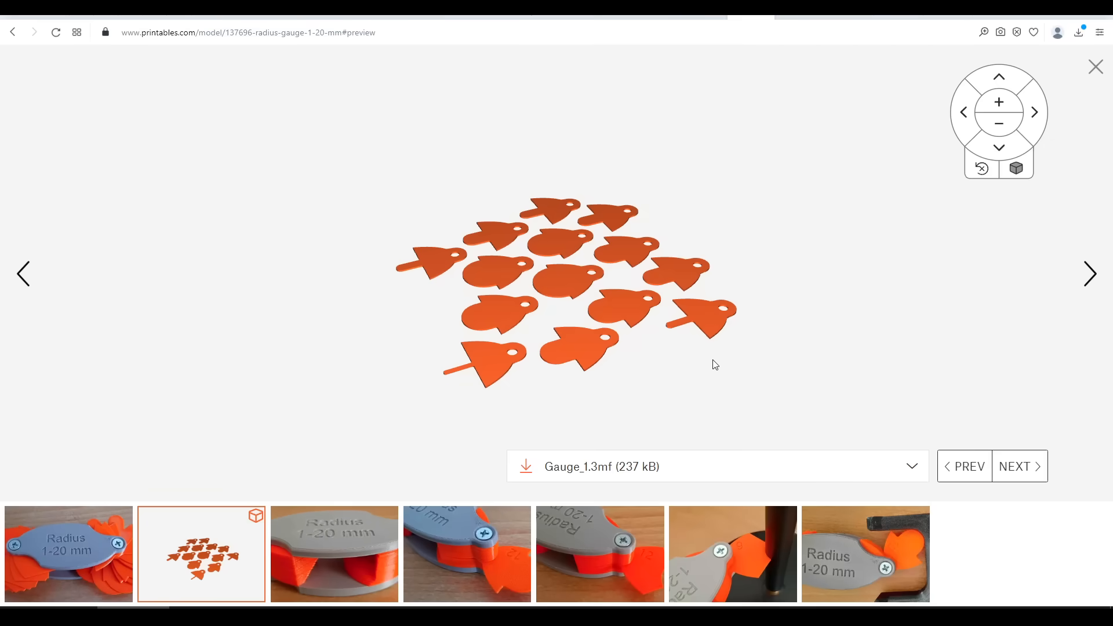
mouse_move(768, 366)
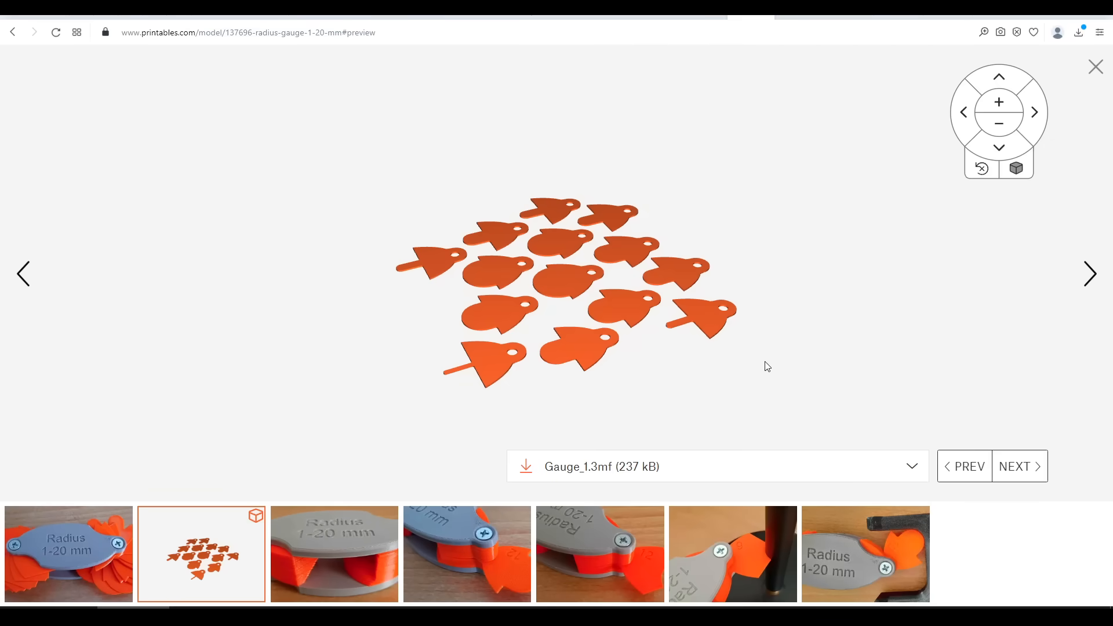
Open the radius gauge's interactive 3D viewer to see its pieces.
click(1019, 466)
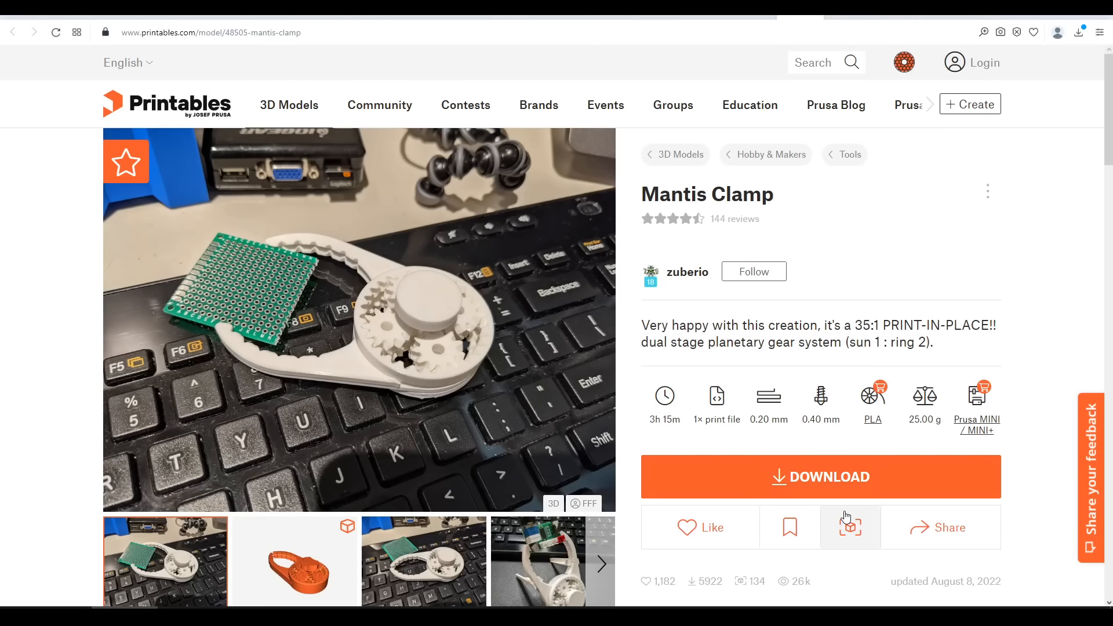
mouse_move(849, 527)
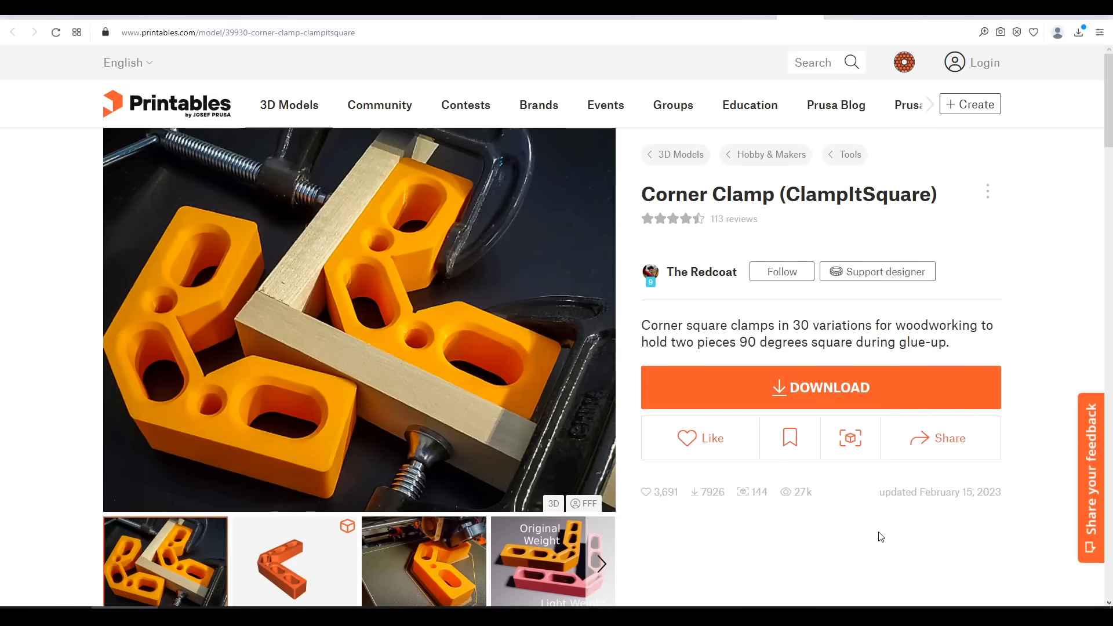
mouse_move(525, 350)
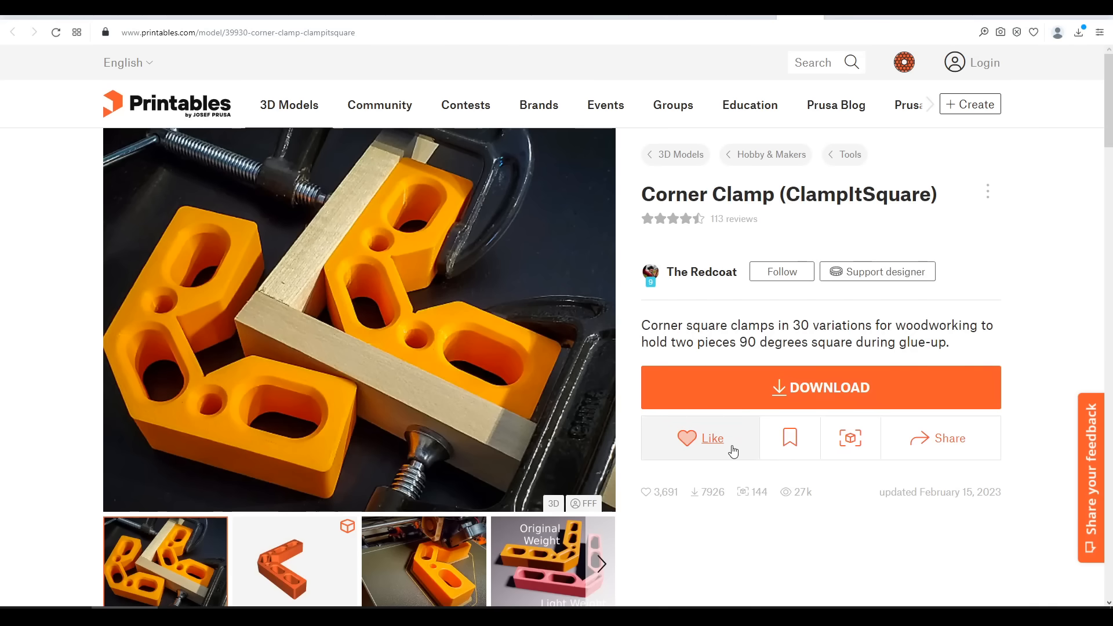
Show the Corner Clamp's downloadable CSquareV2 STL variants (Mini, Large, Max).
click(820, 388)
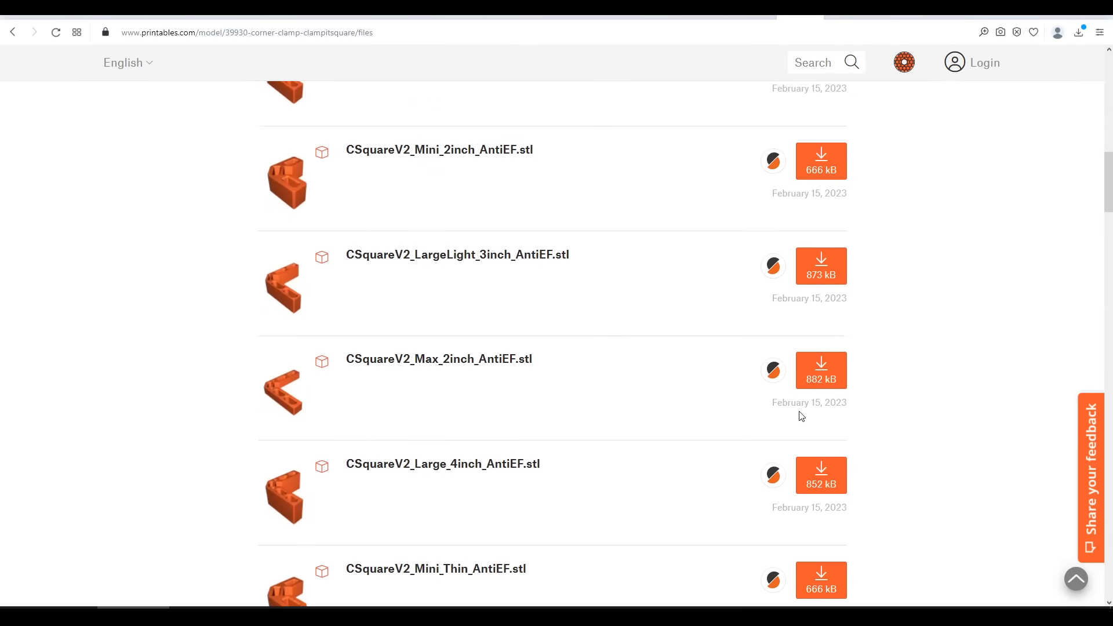
scroll(down, 3)
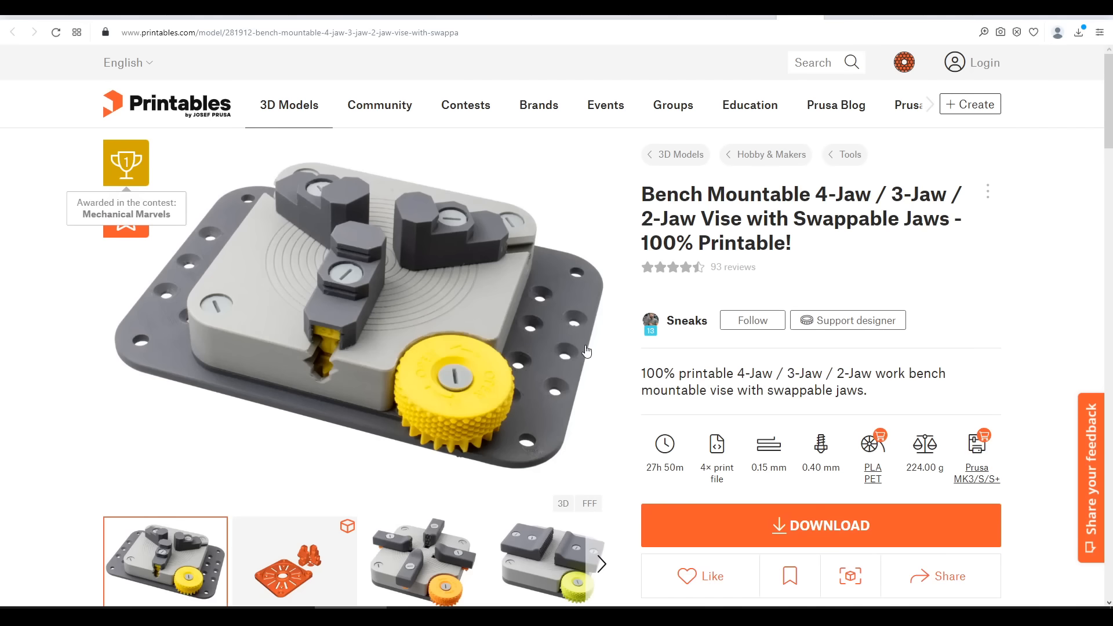
mouse_move(603, 360)
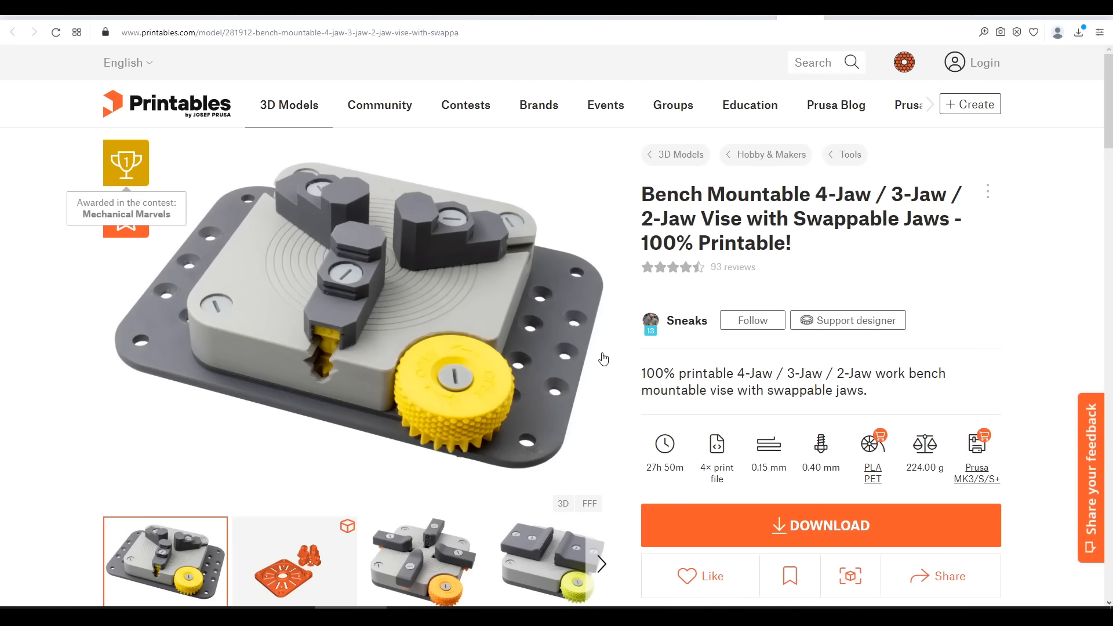
View the two-jaw vise and align tool photos in the gallery.
scroll(down, 3)
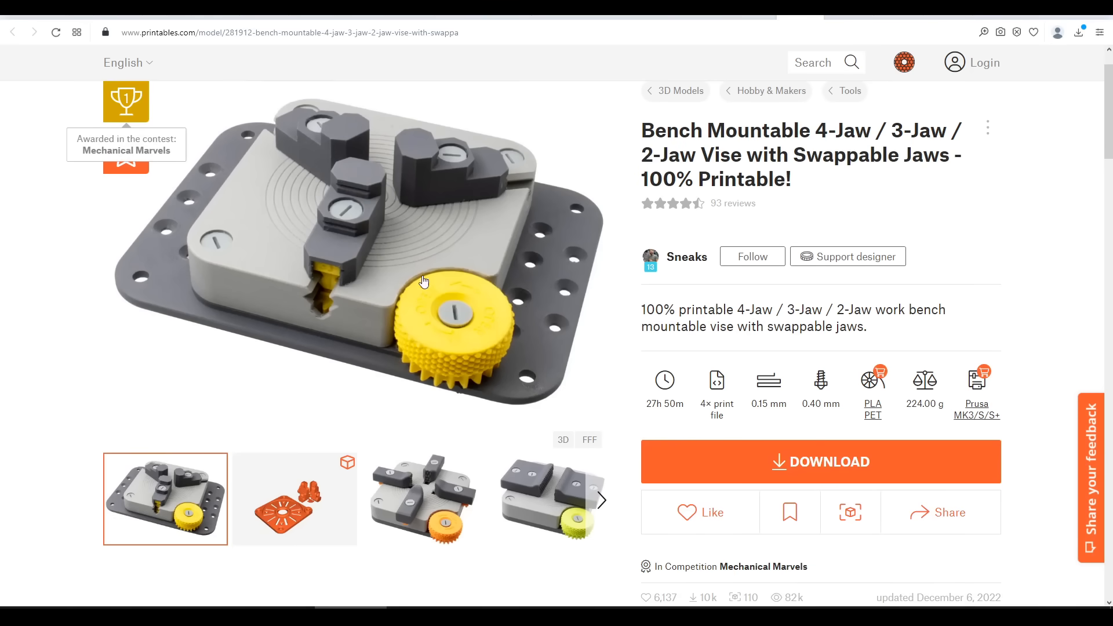
click(423, 498)
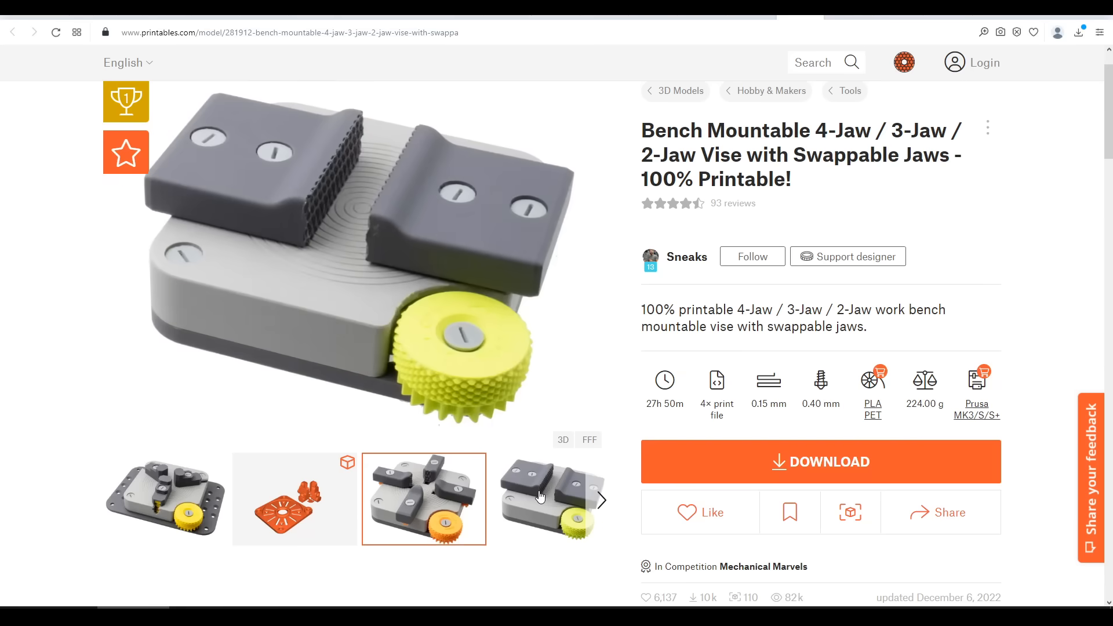
click(600, 500)
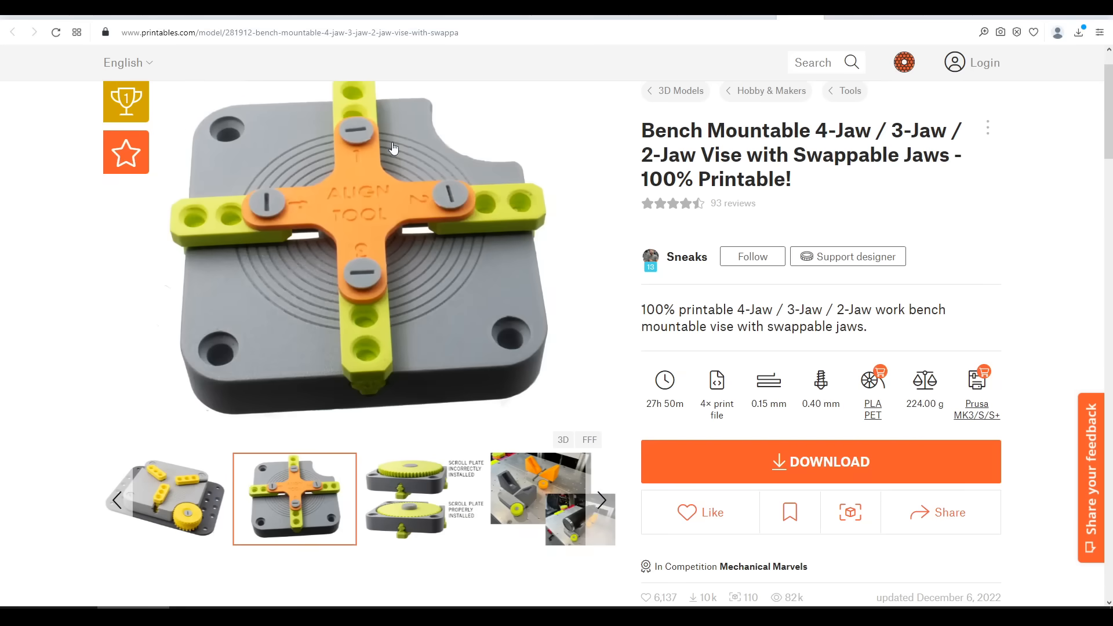
mouse_move(513, 409)
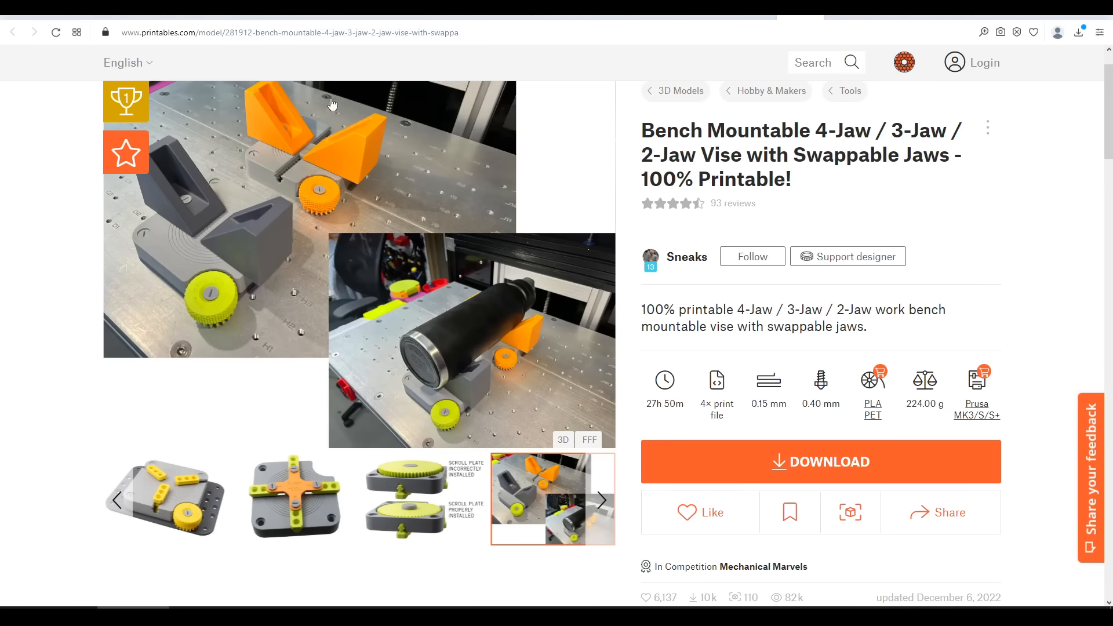
Bring the vise's description with assembly notes and parts list into view.
scroll(down, 3)
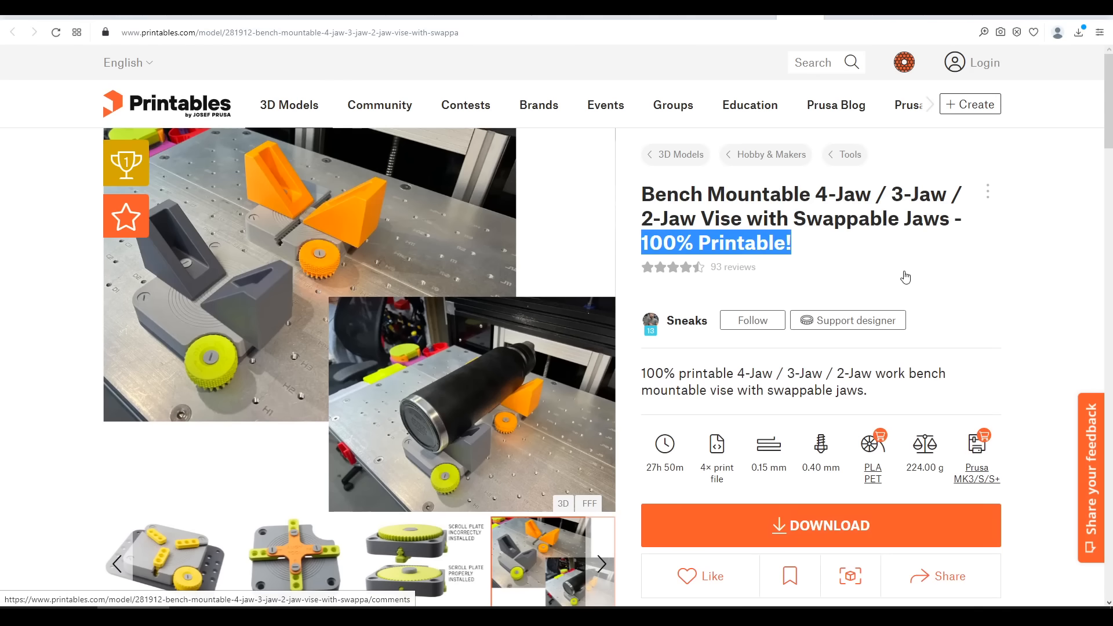
scroll(down, 3)
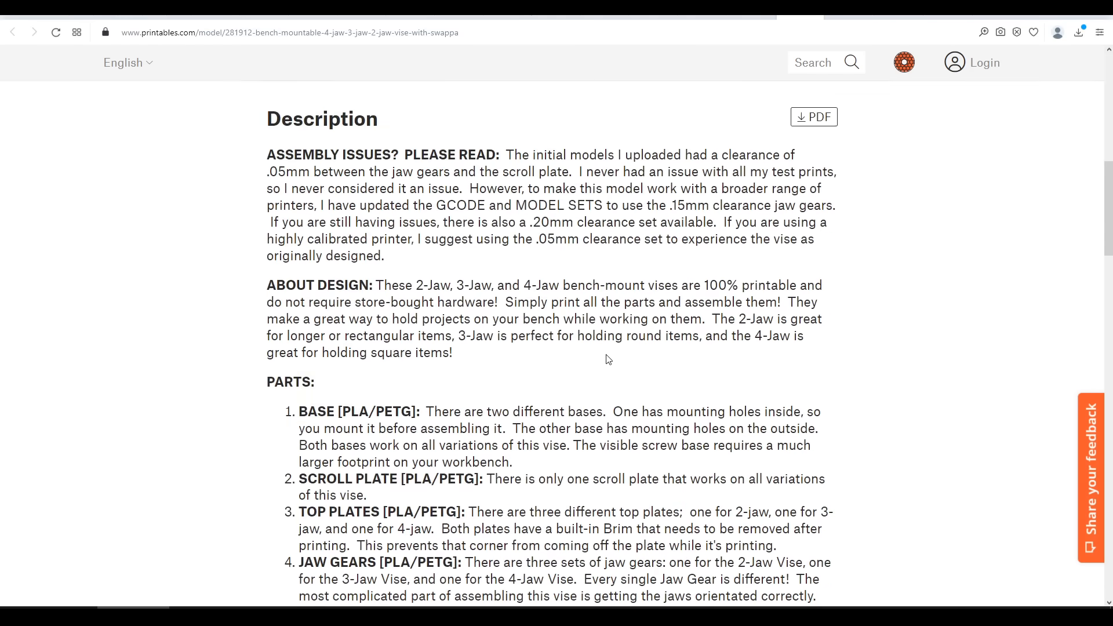
Reach the vise's files list showing the 2-Jaw Vise folder's four STLs.
scroll(down, 3)
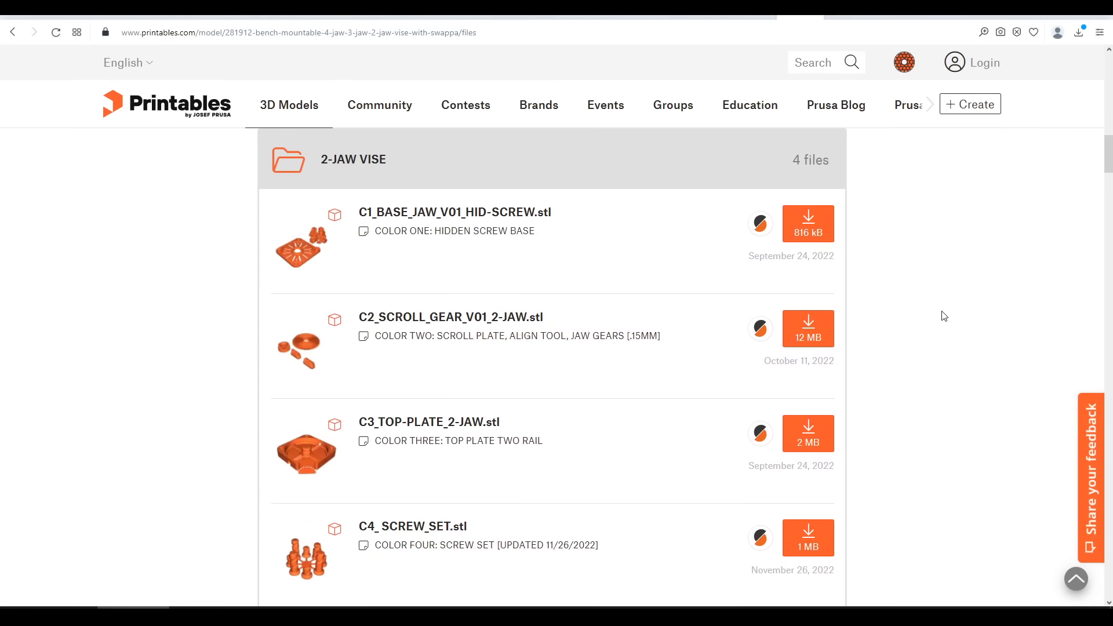
mouse_move(634, 213)
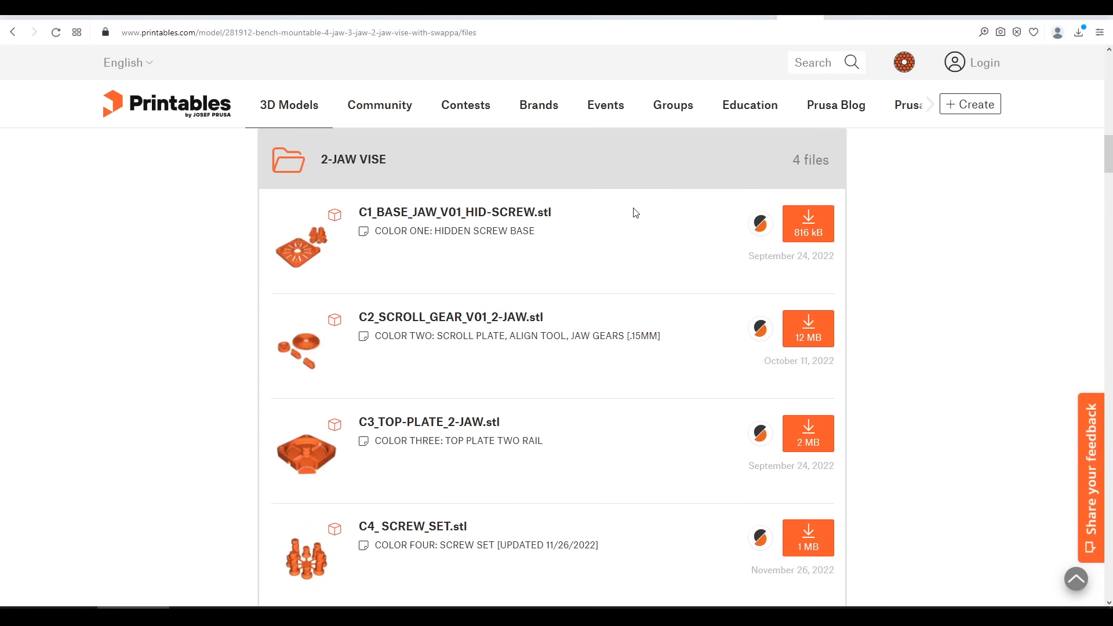
Scroll through the 3-JAW GEARS folder's four clearance STL variants.
scroll(down, 3)
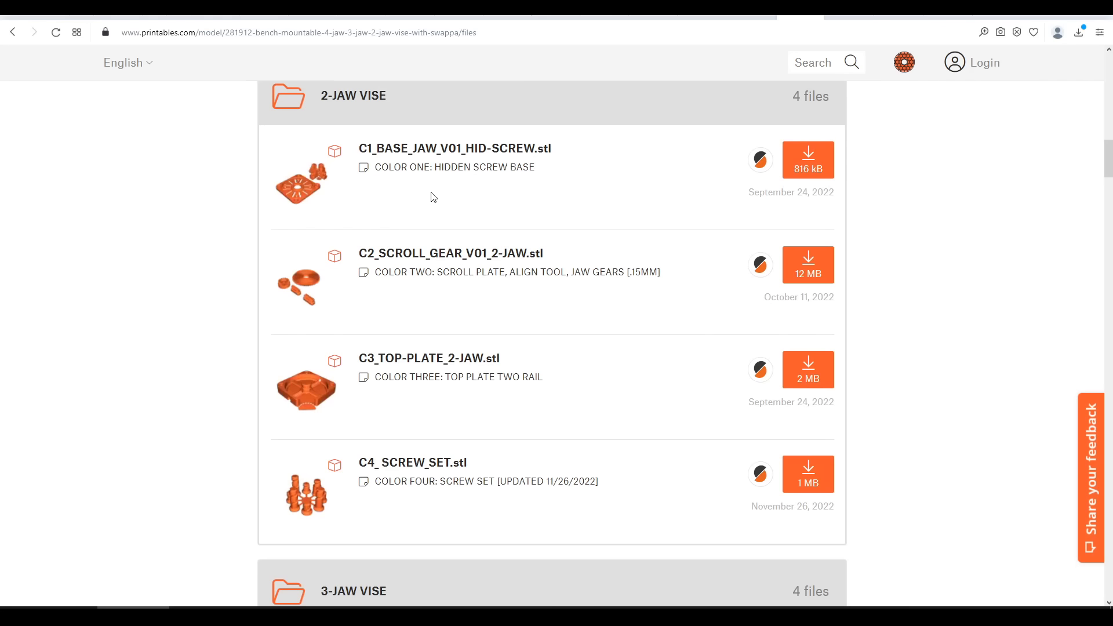
scroll(down, 3)
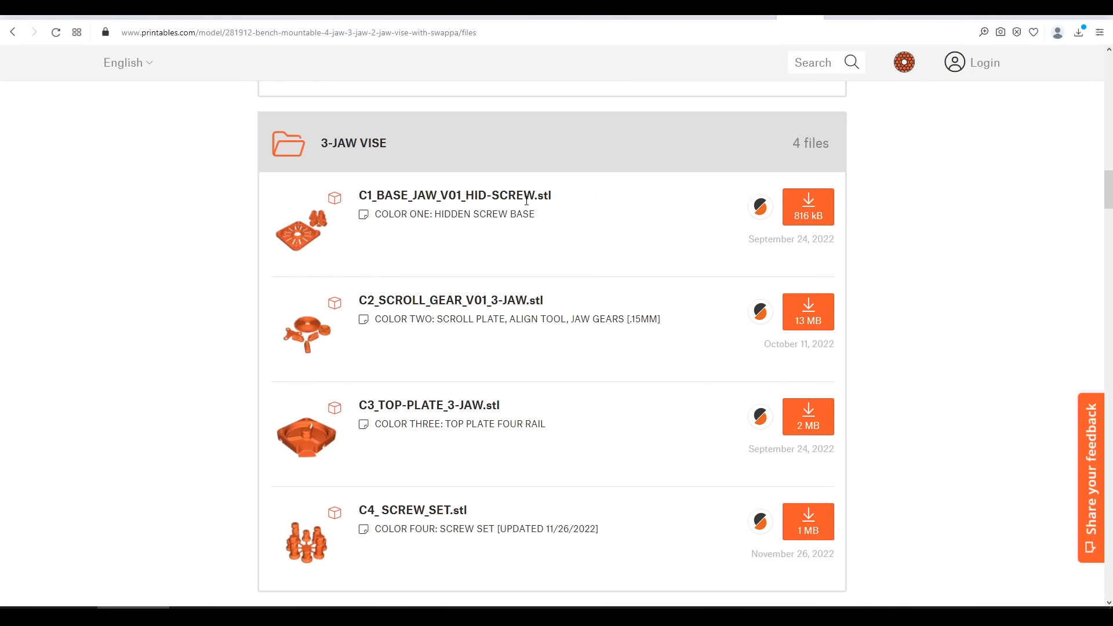
scroll(down, 3)
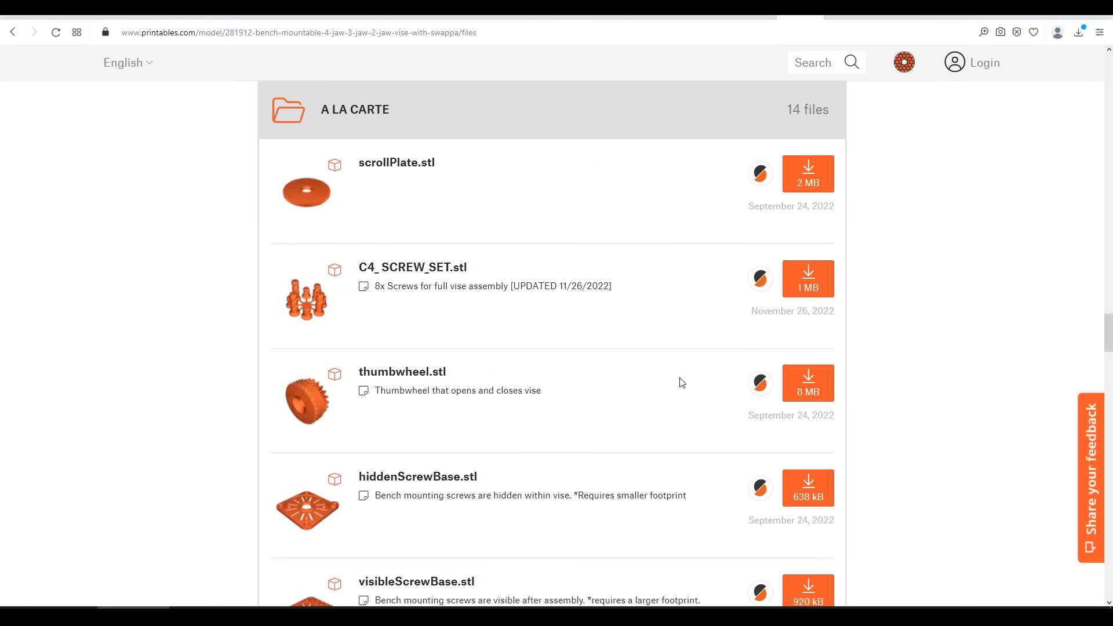
scroll(down, 3)
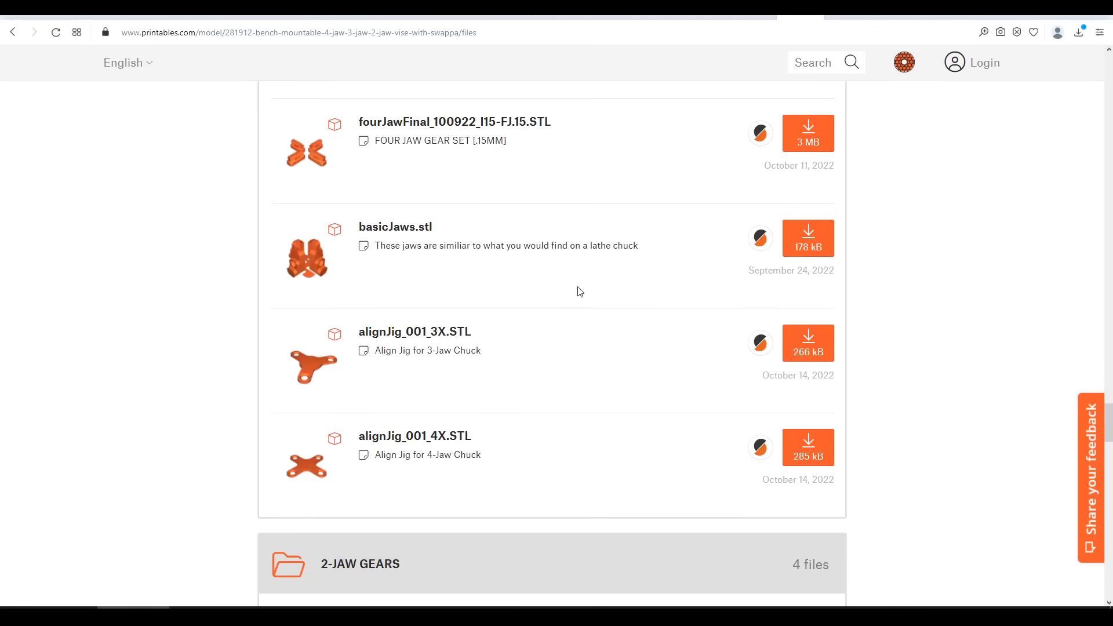
scroll(up, 3)
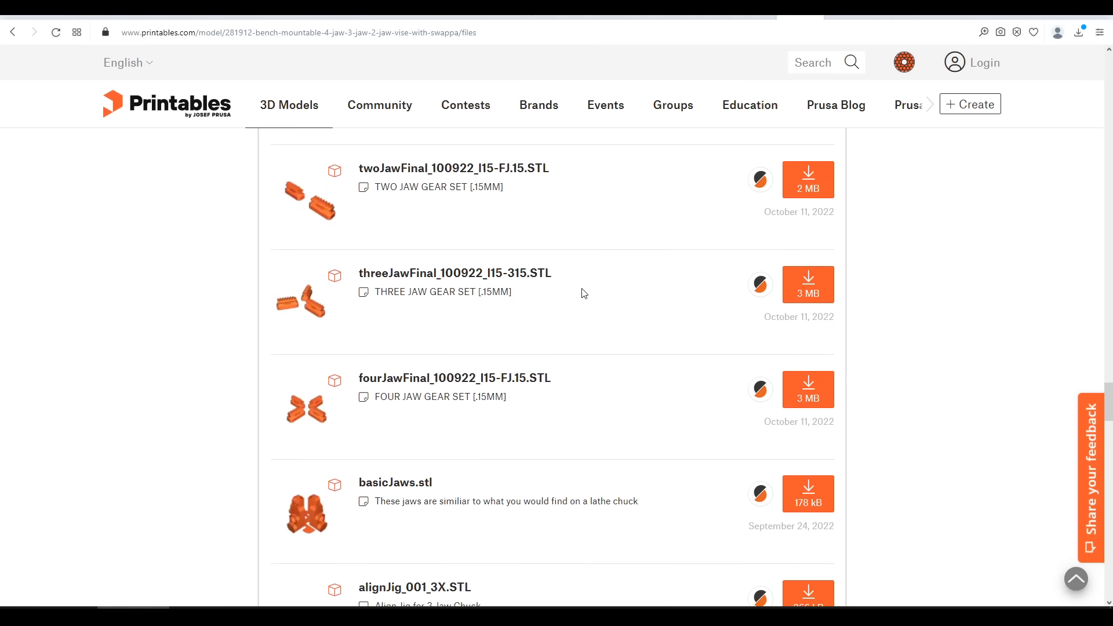
scroll(down, 3)
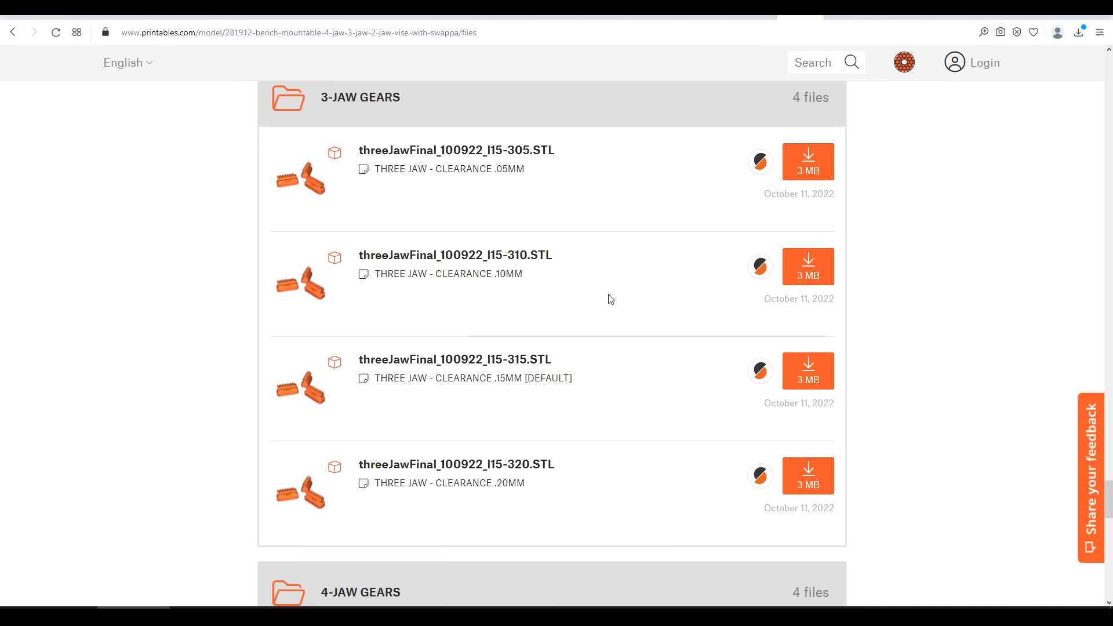
mouse_move(702, 197)
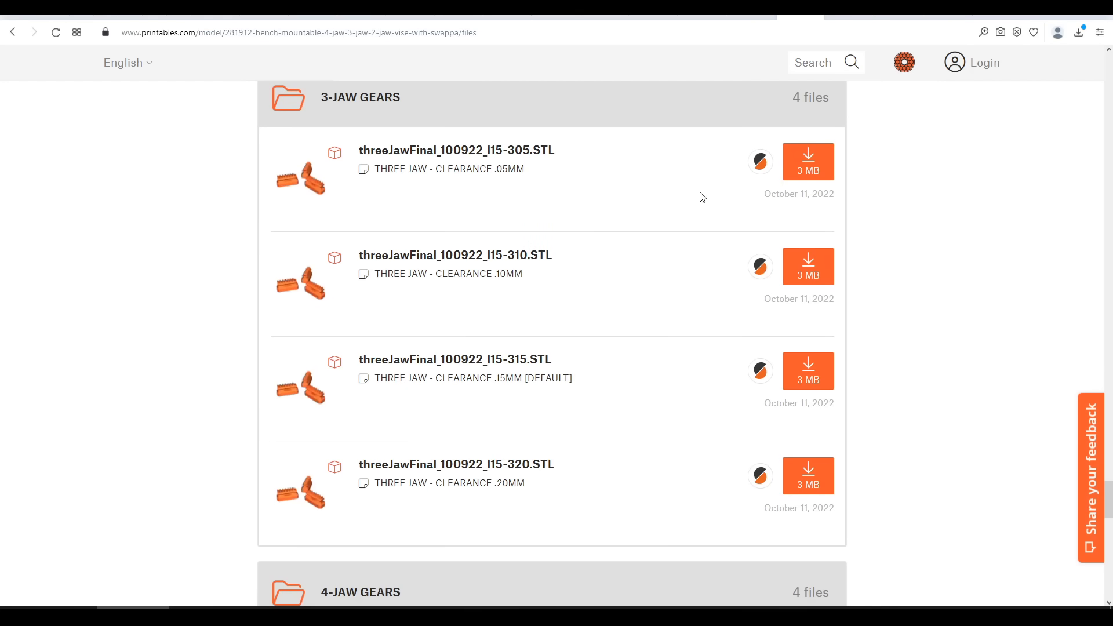
mouse_move(977, 395)
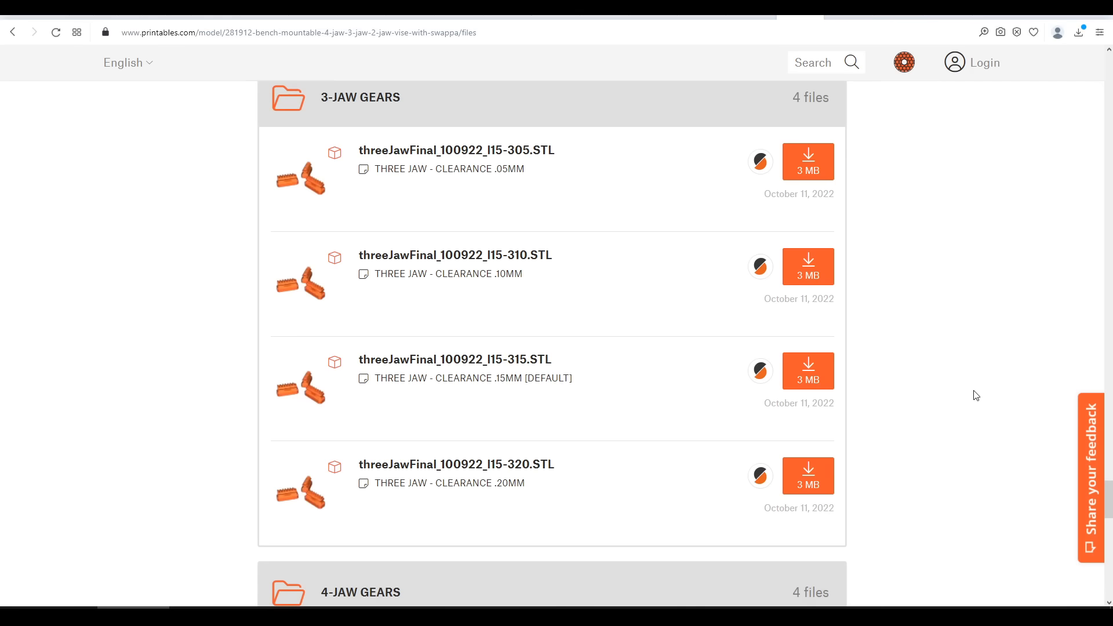
scroll(down, 3)
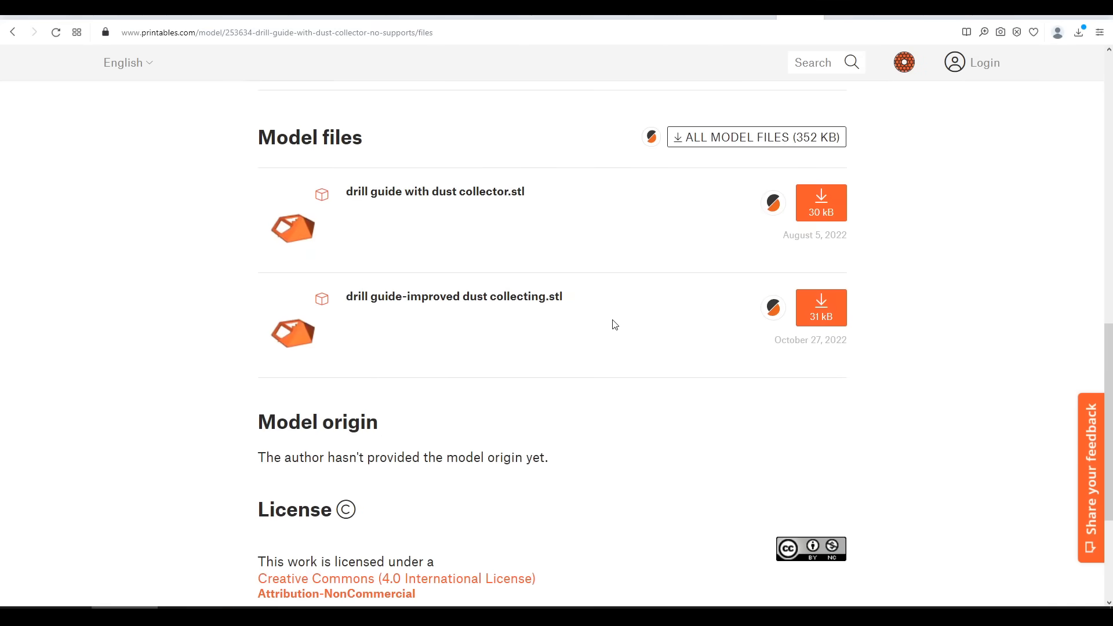
mouse_move(618, 320)
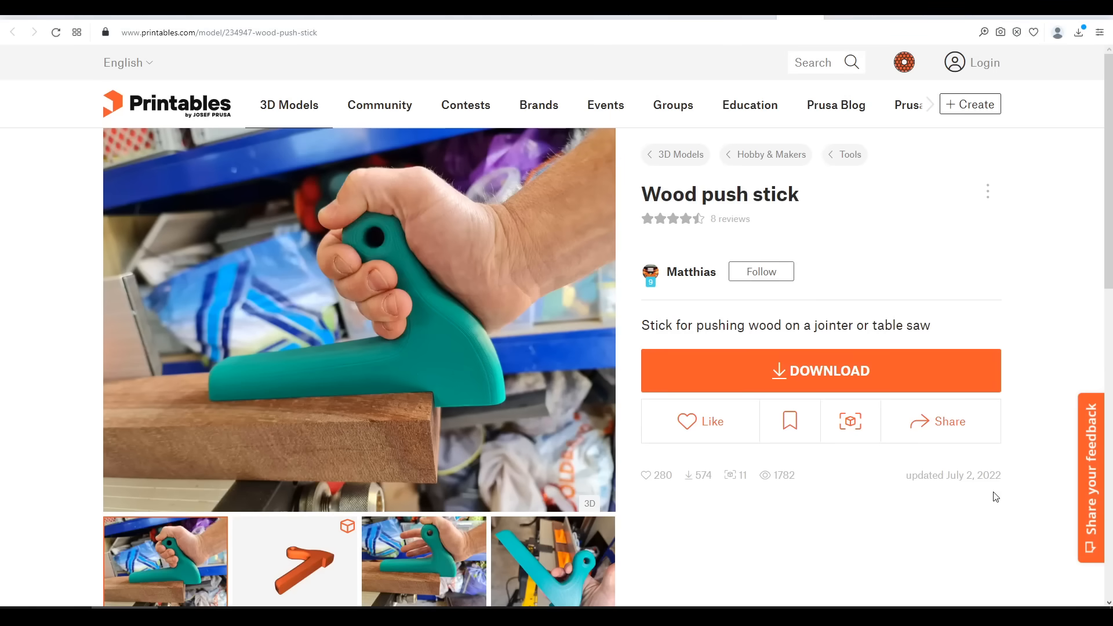
mouse_move(507, 289)
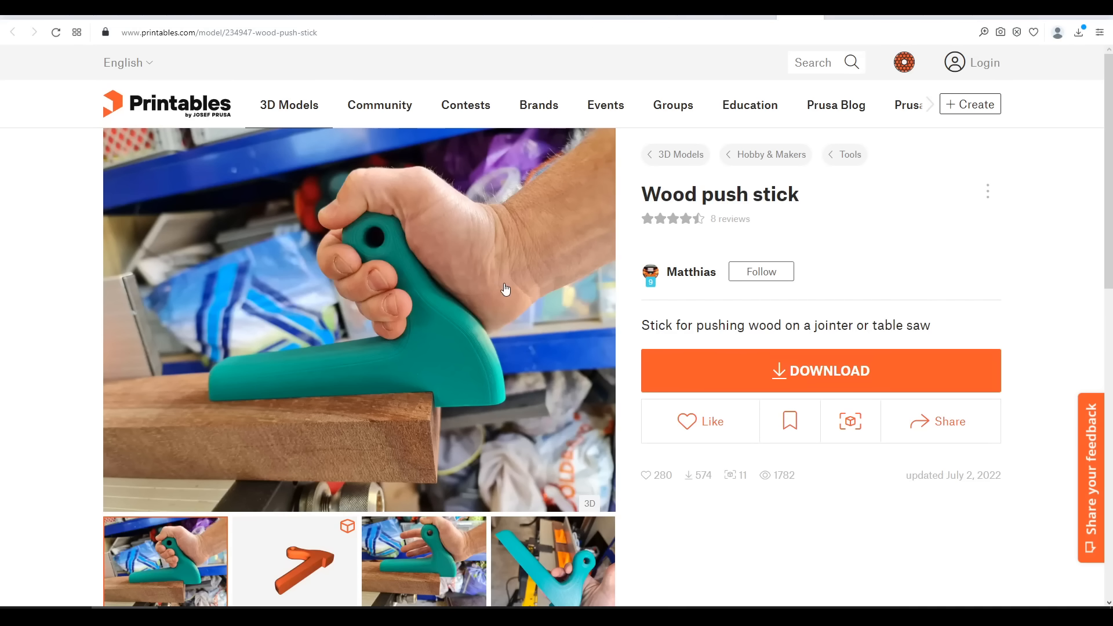
mouse_move(477, 335)
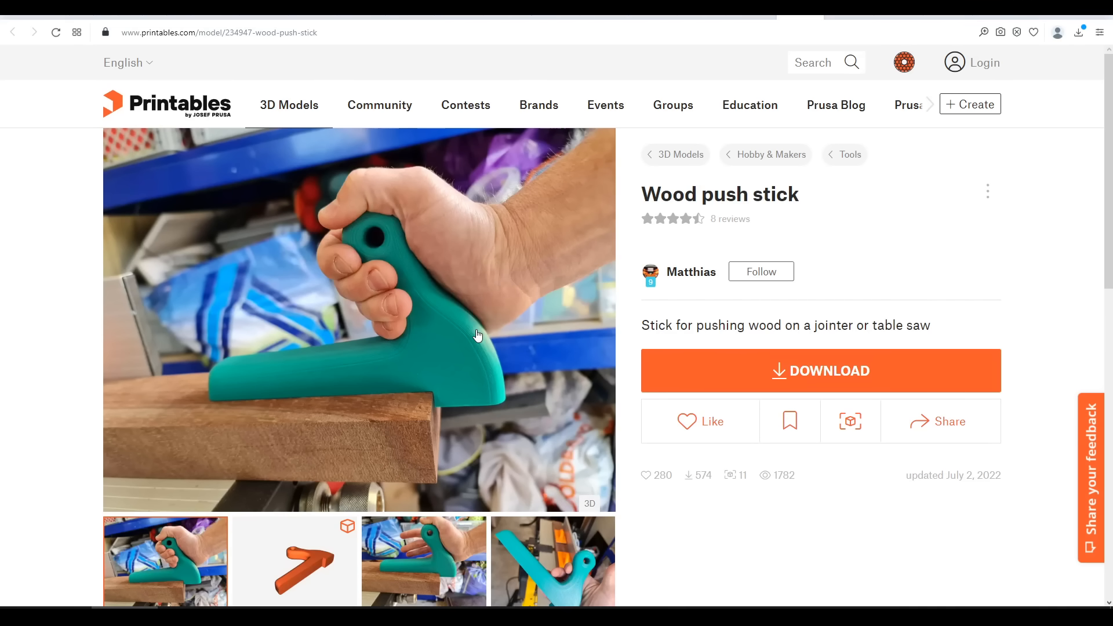
mouse_move(546, 374)
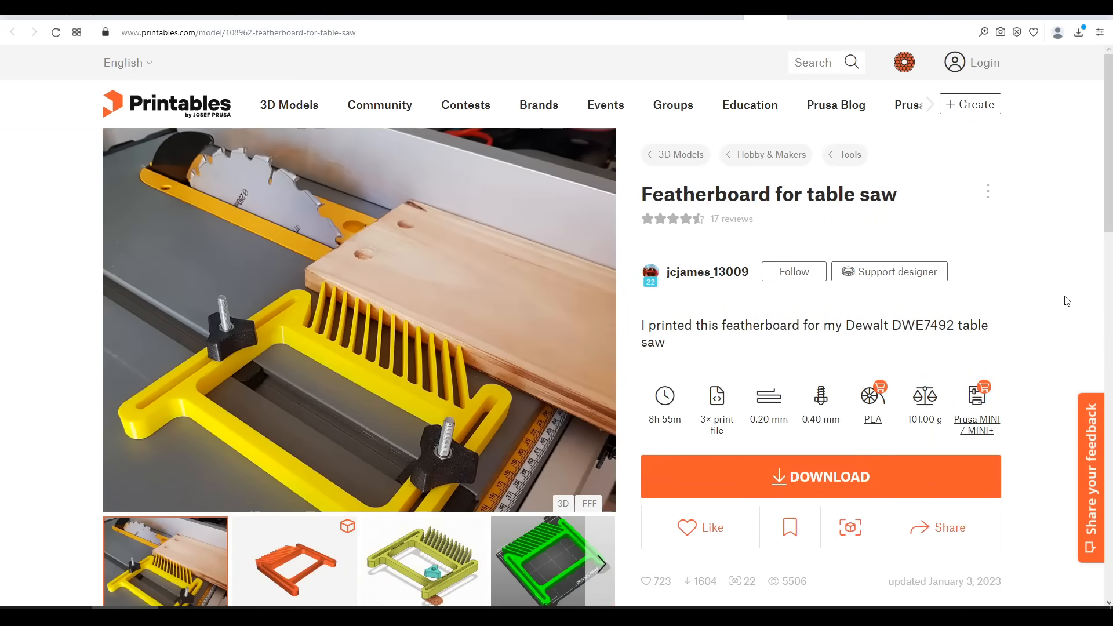
mouse_move(1054, 283)
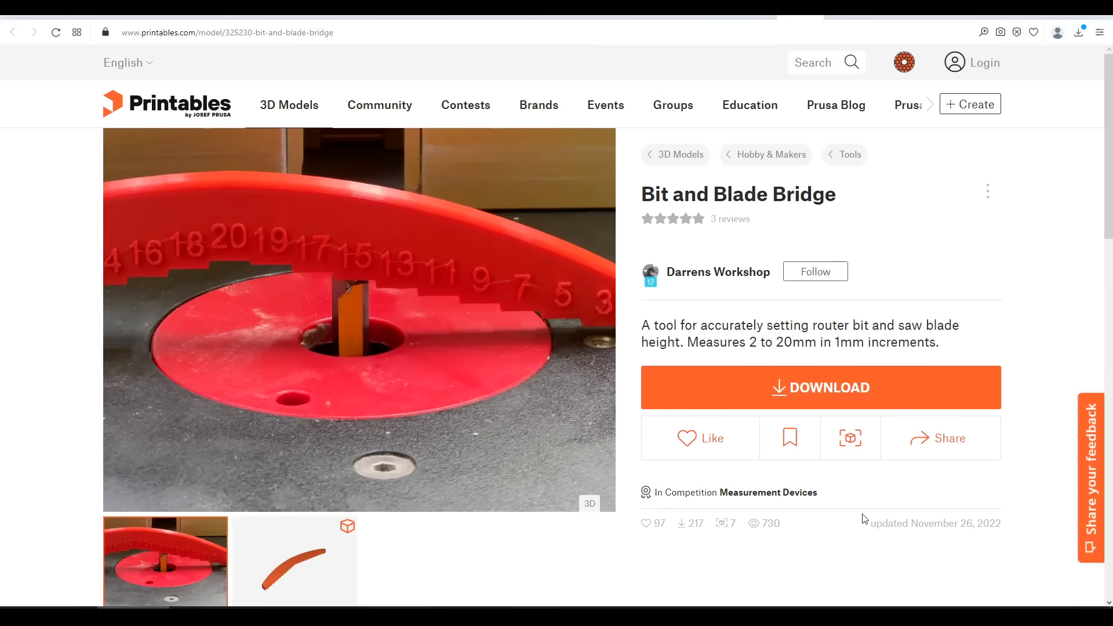
mouse_move(835, 513)
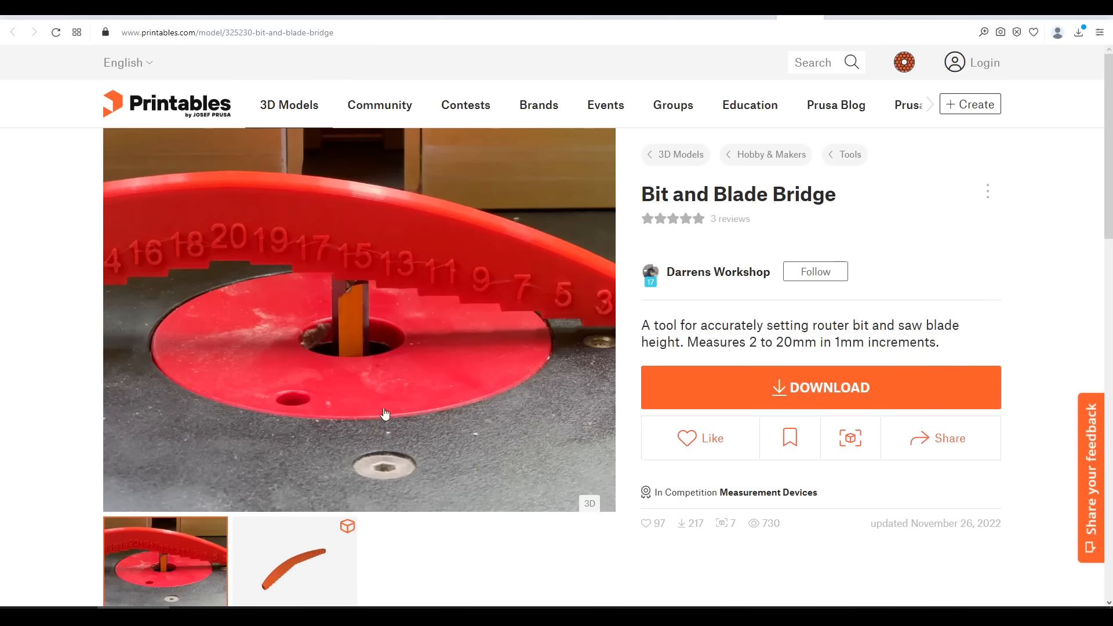
mouse_move(611, 382)
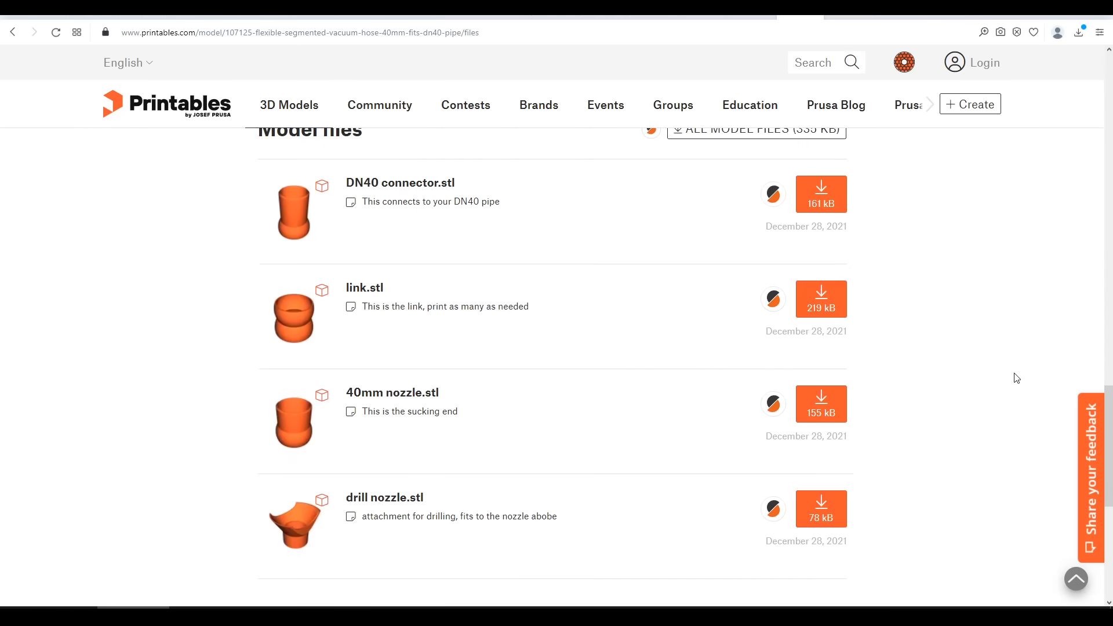
mouse_move(510, 187)
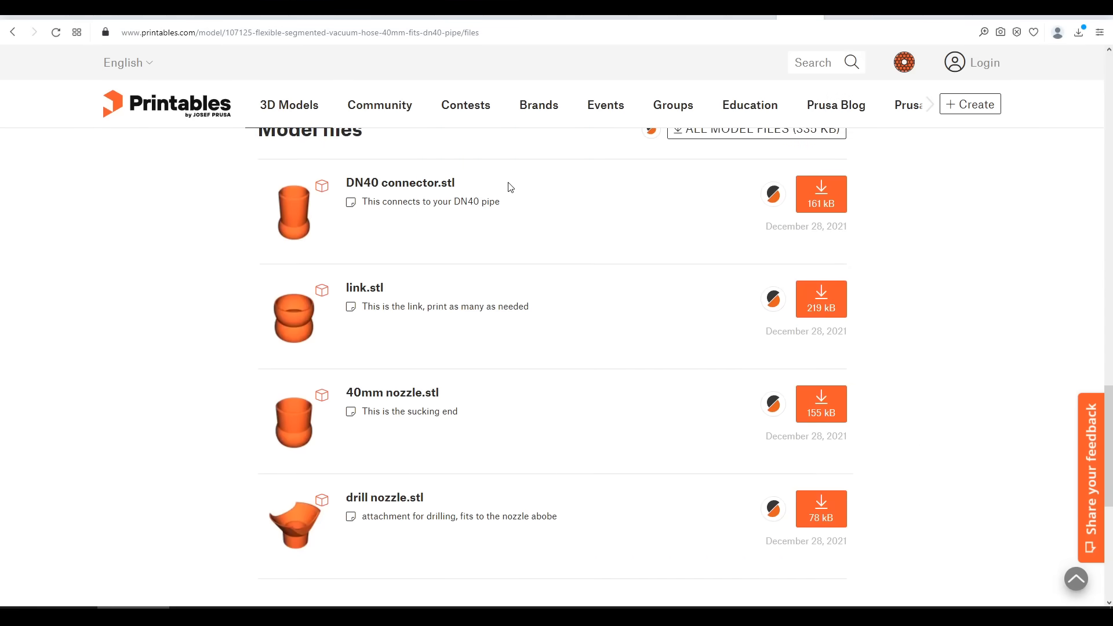
mouse_move(435, 473)
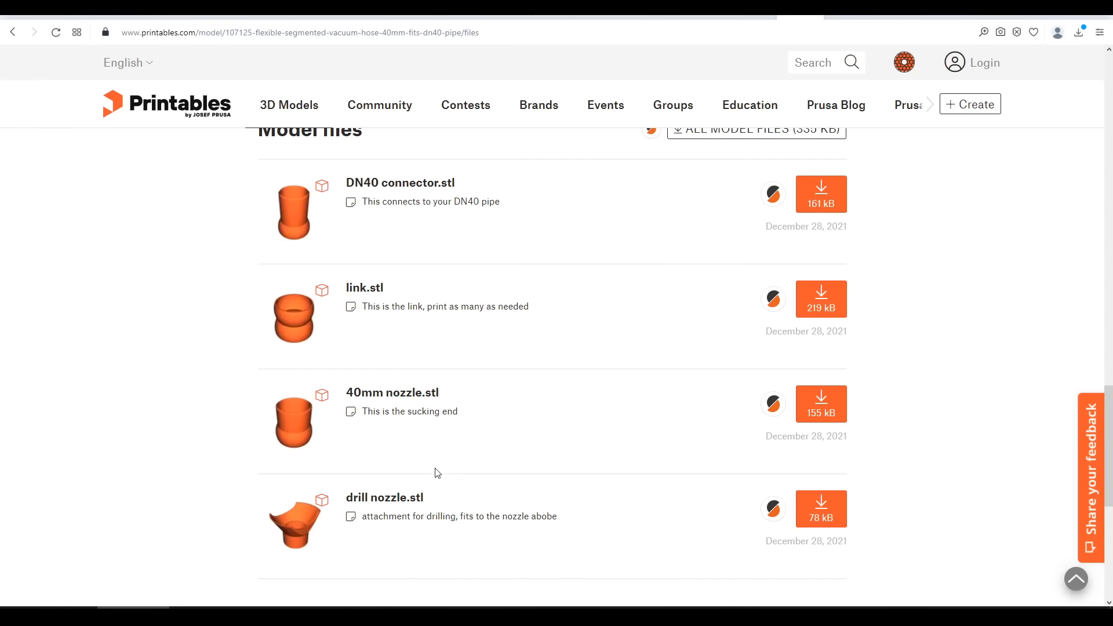
mouse_move(482, 494)
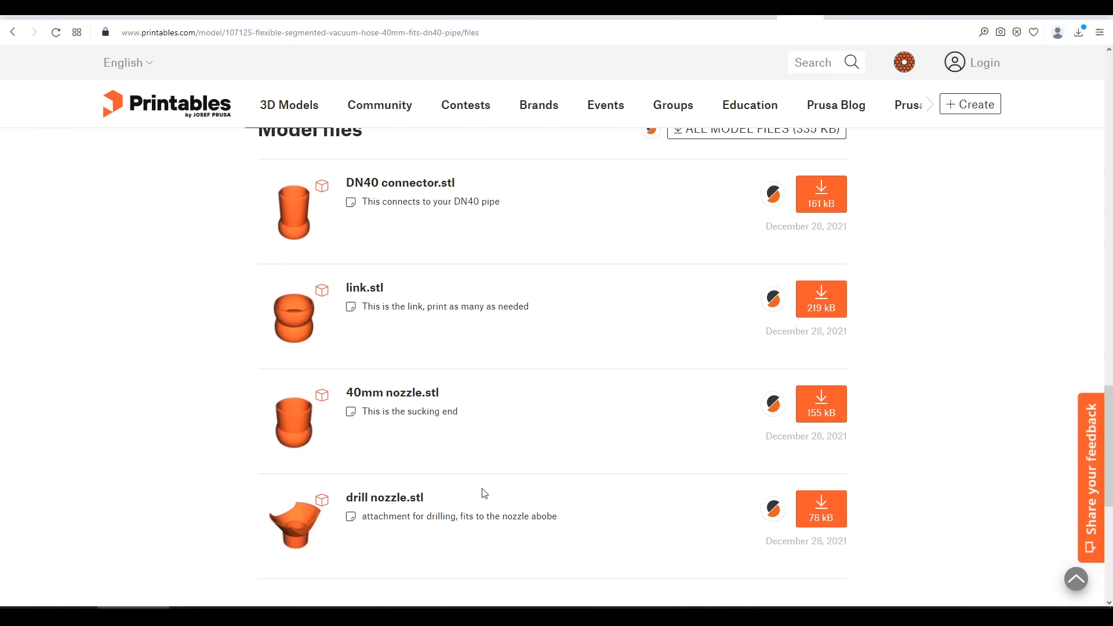
mouse_move(268, 304)
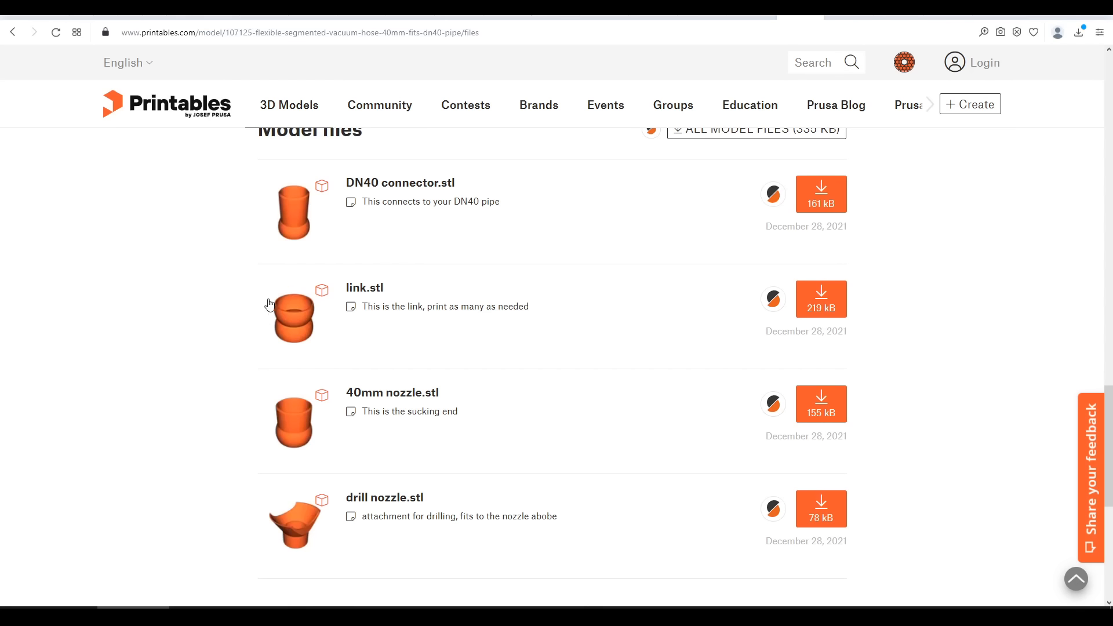